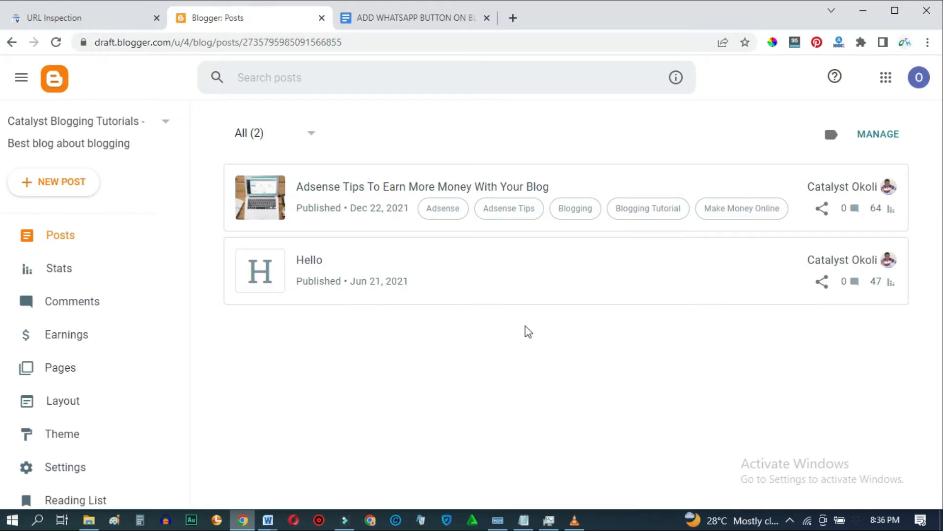
Switch to the Google Docs tutorial holding the GetButton WhatsApp widget code
{"action": "left_click", "coordinate": [413, 17]}
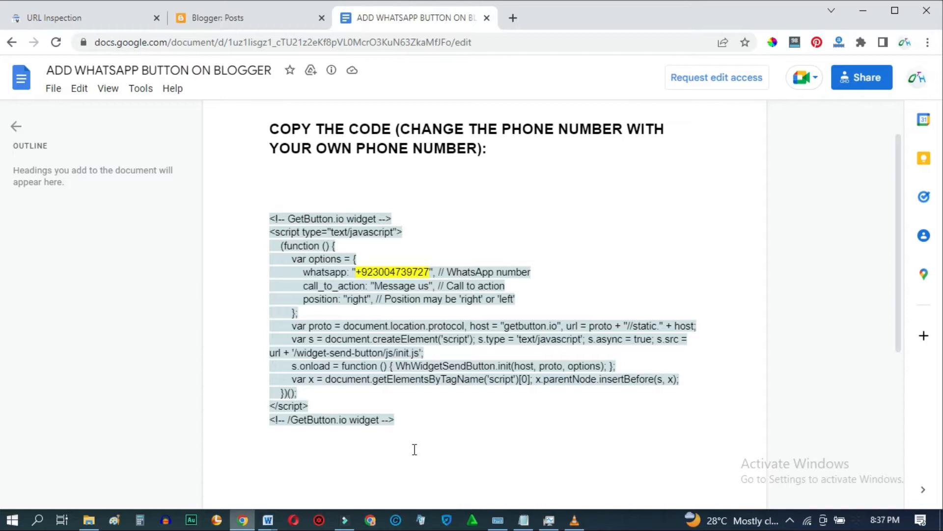
{"action": "mouse_move", "coordinate": [328, 208]}
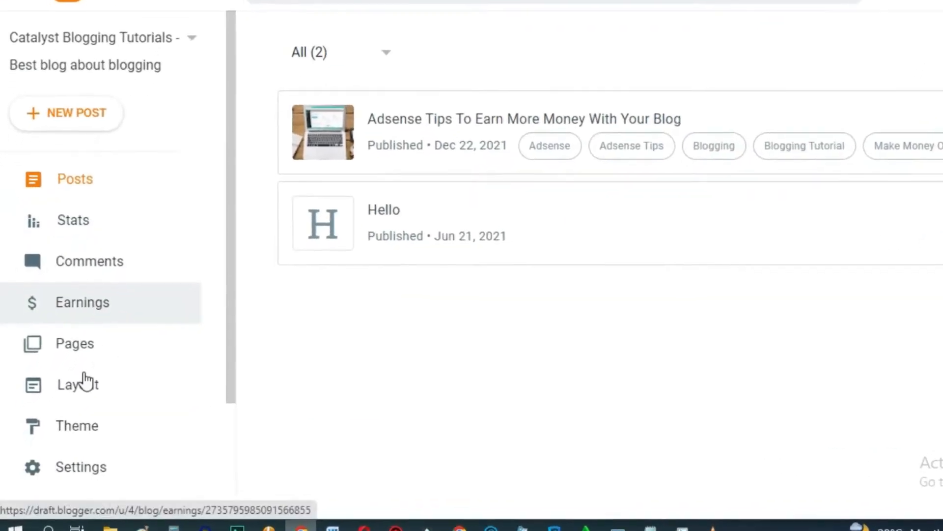
On the Layout page, add a gadget to Section (Center)
{"action": "left_click", "coordinate": [77, 383]}
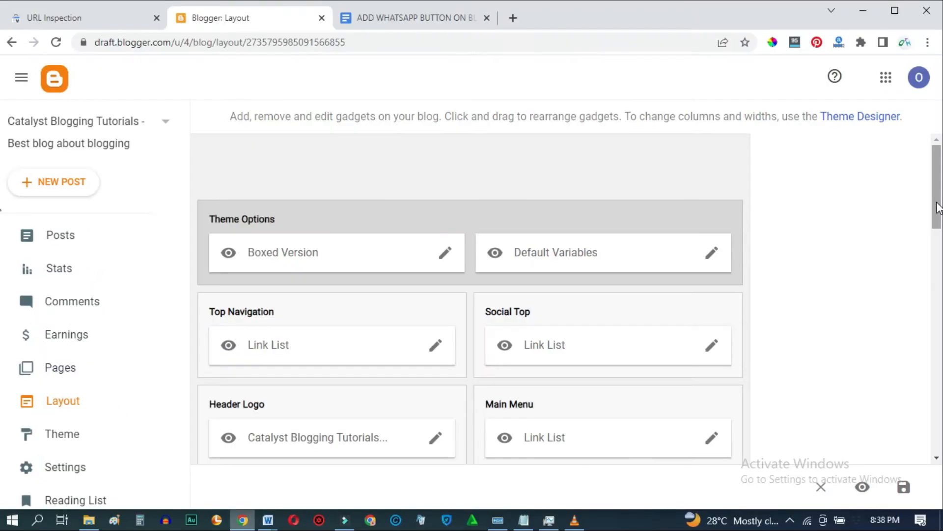
{"action": "scroll", "scroll_direction": "down", "scroll_amount": 3}
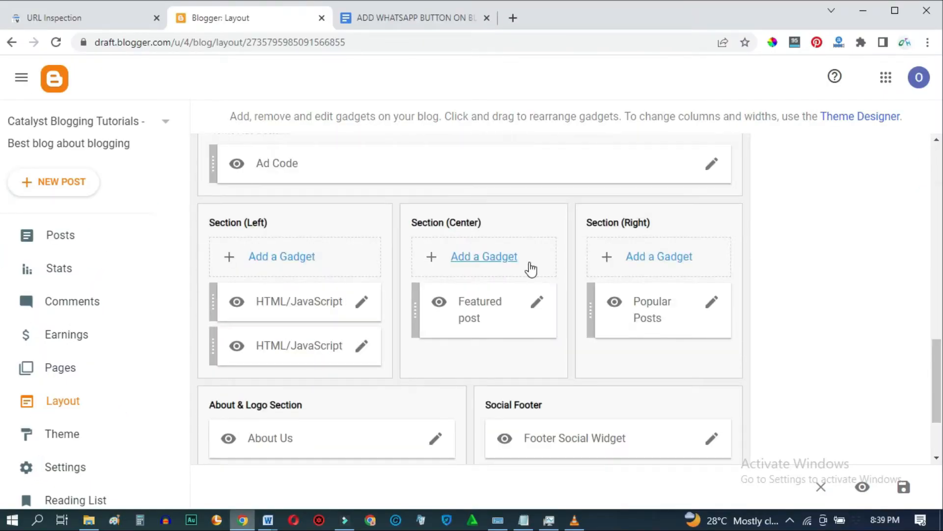
{"action": "left_click", "coordinate": [483, 256]}
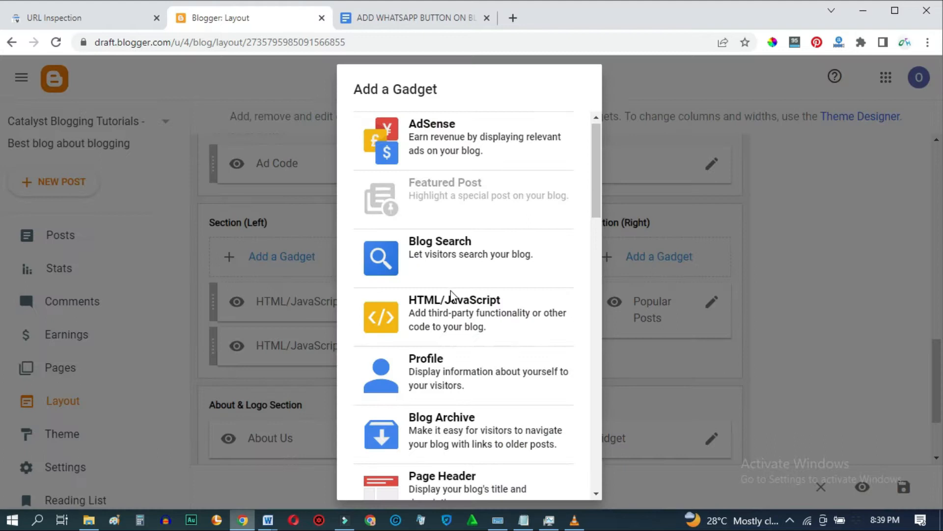
{"action": "mouse_move", "coordinate": [475, 319]}
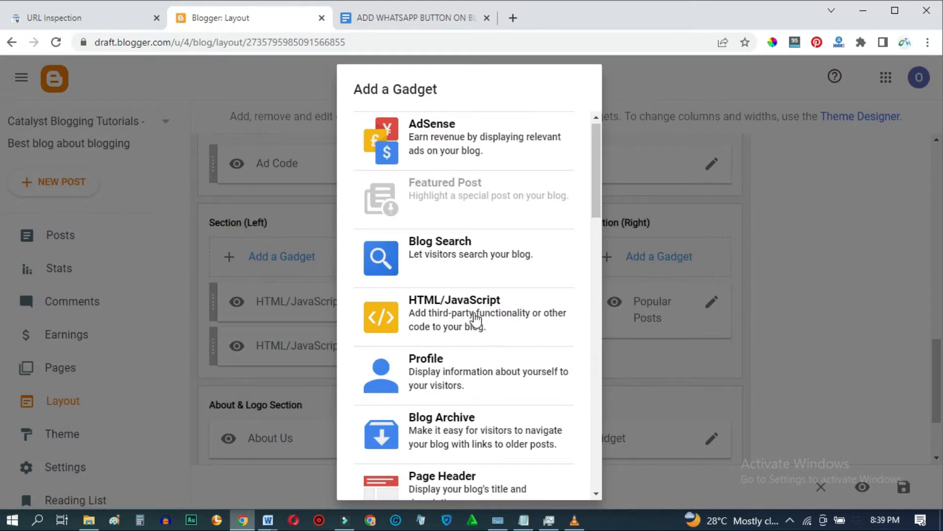
Save an HTML/JavaScript gadget with the WhatsApp widget code and your own number
{"action": "left_click", "coordinate": [454, 299]}
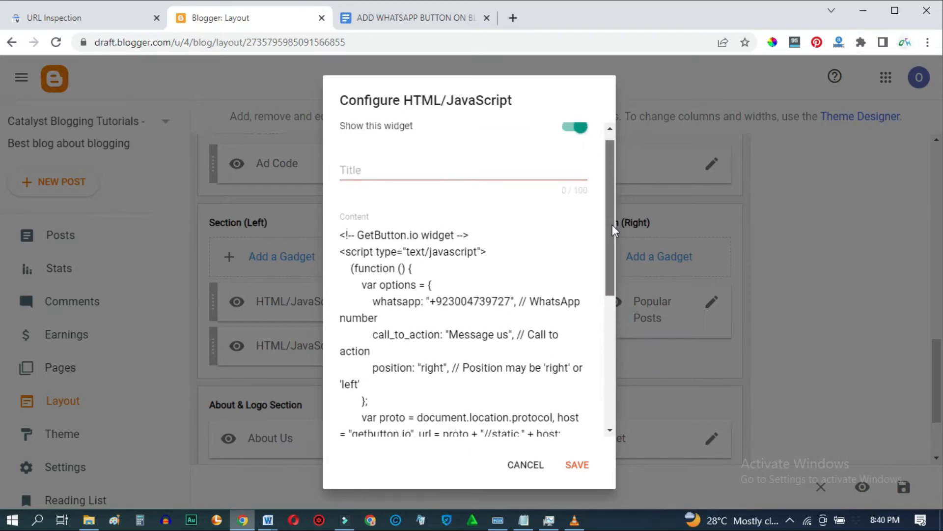
{"action": "double_click", "coordinate": [475, 259]}
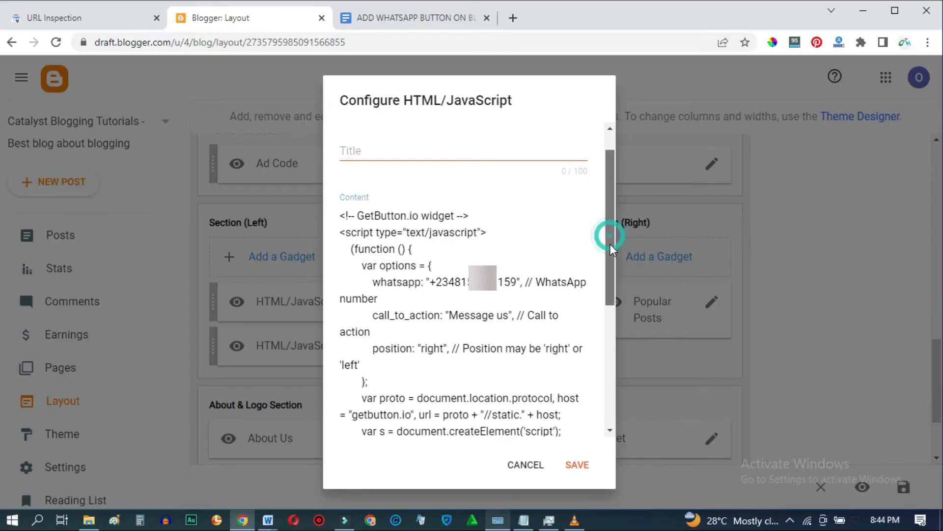
{"action": "scroll", "scroll_direction": "down", "scroll_amount": 3}
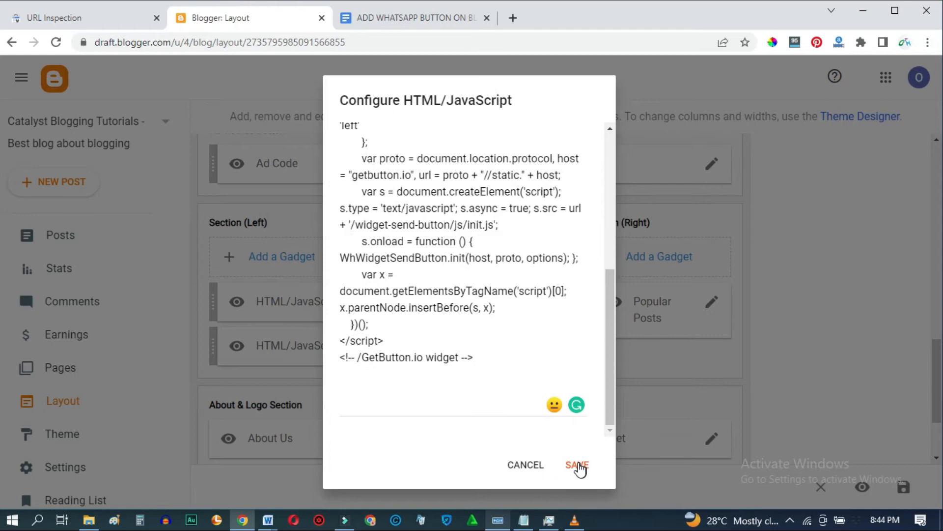
{"action": "left_click", "coordinate": [576, 465]}
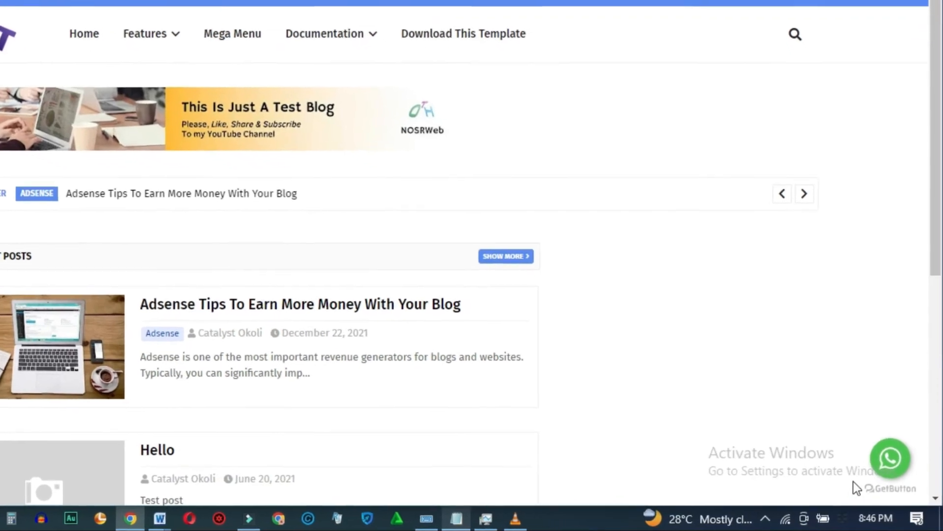
Scroll the live blog to check the floating WhatsApp button
{"action": "scroll", "scroll_direction": "down", "scroll_amount": 3}
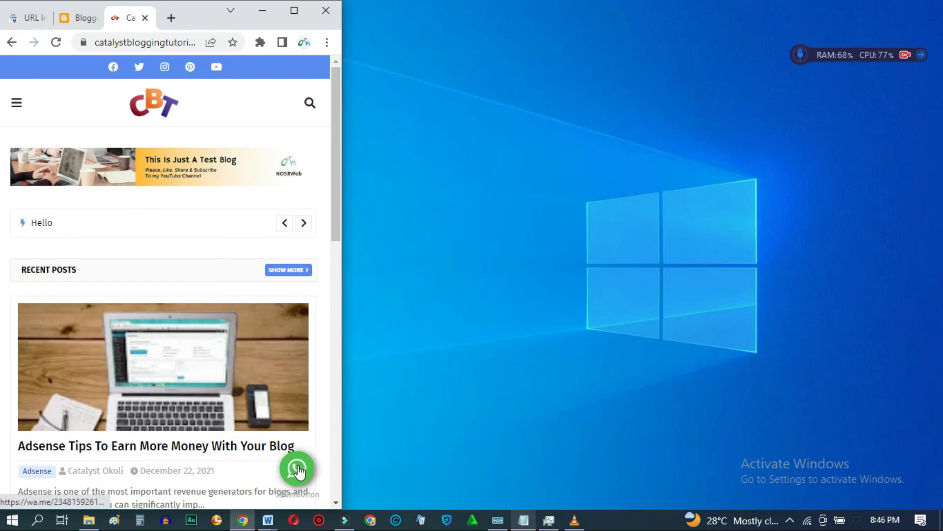
Test that the WhatsApp button opens the chat page, then return to the blog tab
{"action": "left_click", "coordinate": [295, 469]}
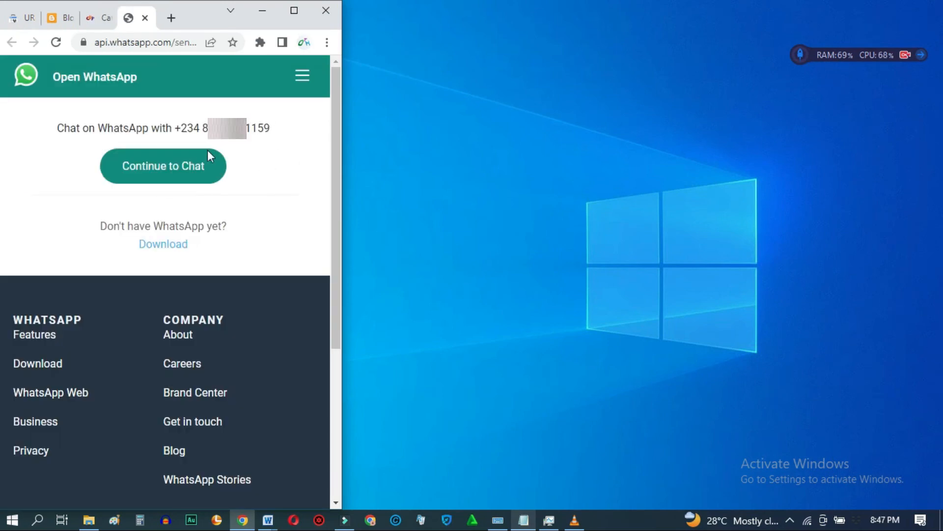
{"action": "mouse_move", "coordinate": [170, 208]}
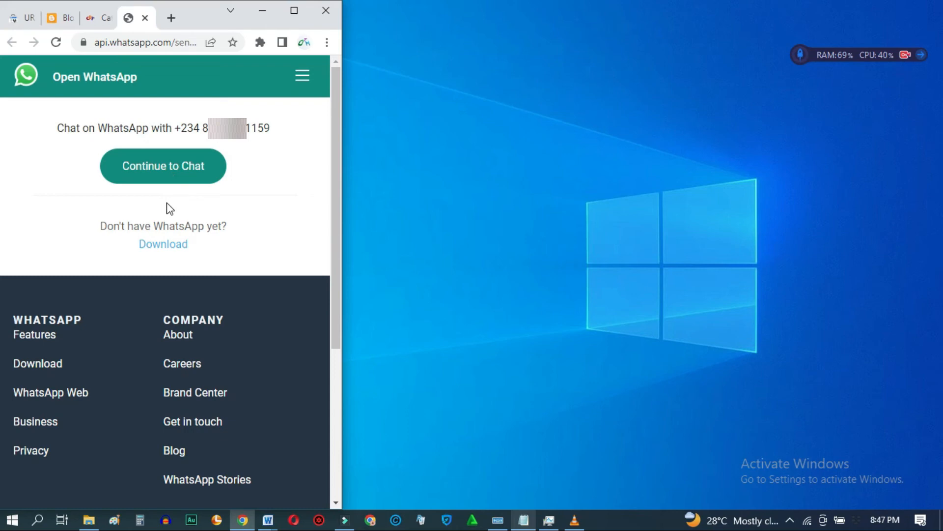
{"action": "left_click", "coordinate": [413, 18]}
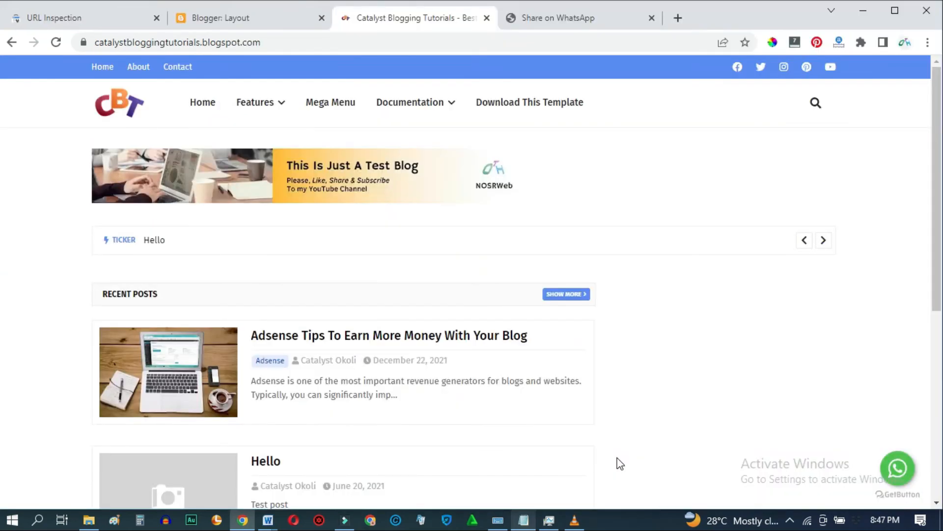